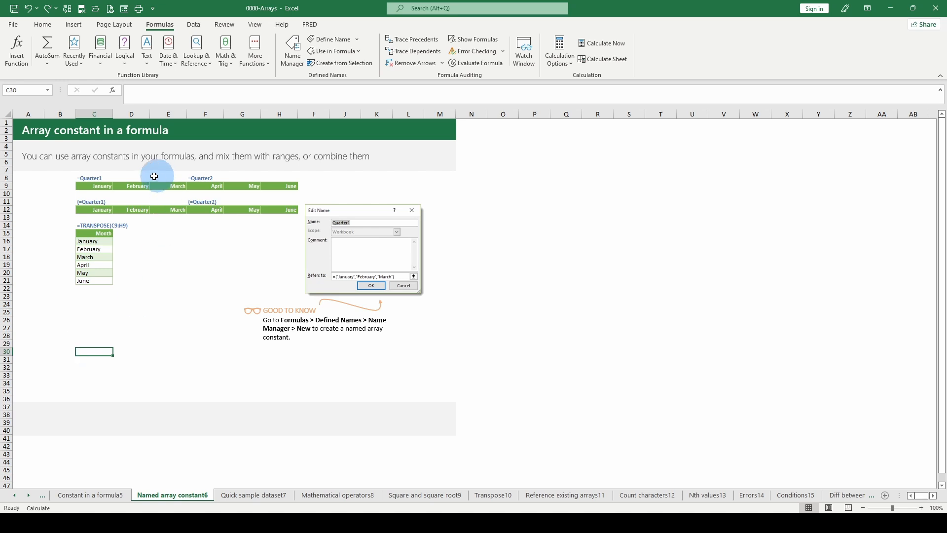
mouse_move(183, 189)
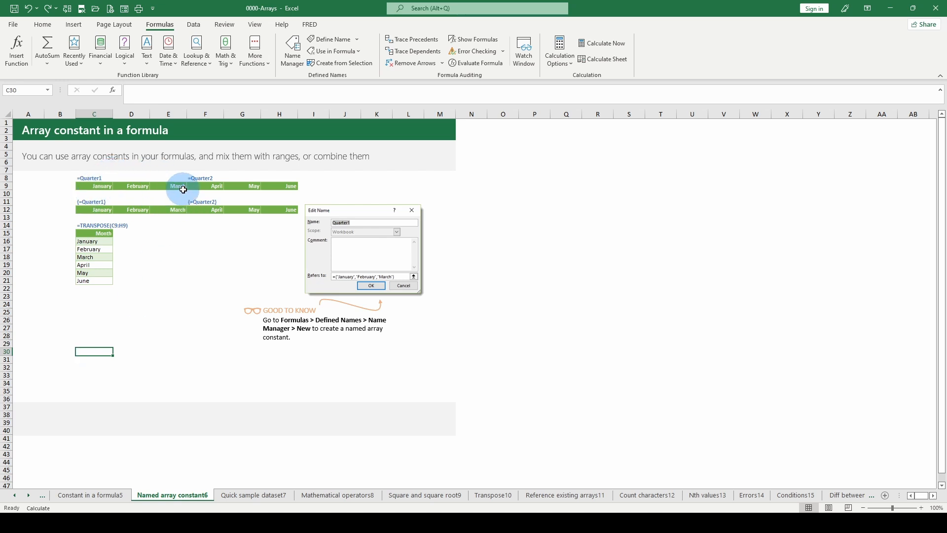
mouse_move(66, 200)
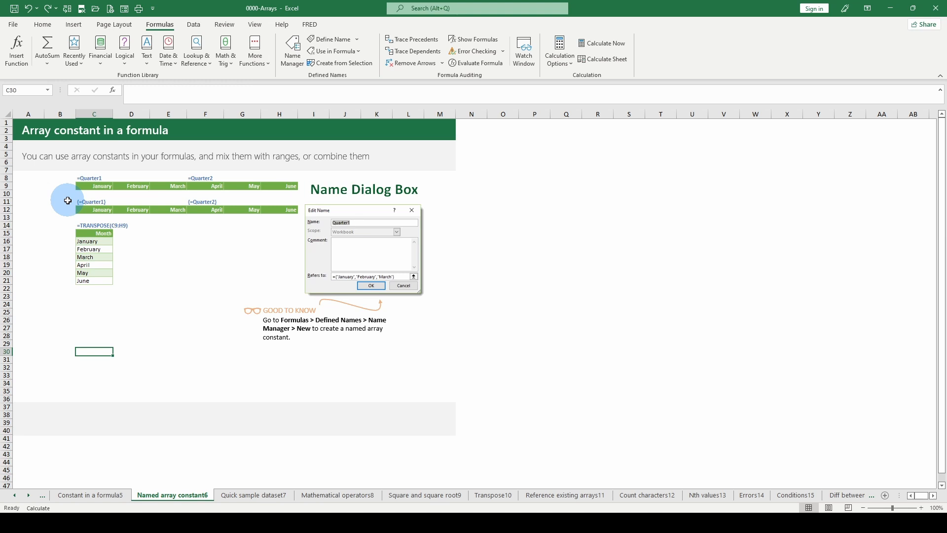
mouse_move(295, 331)
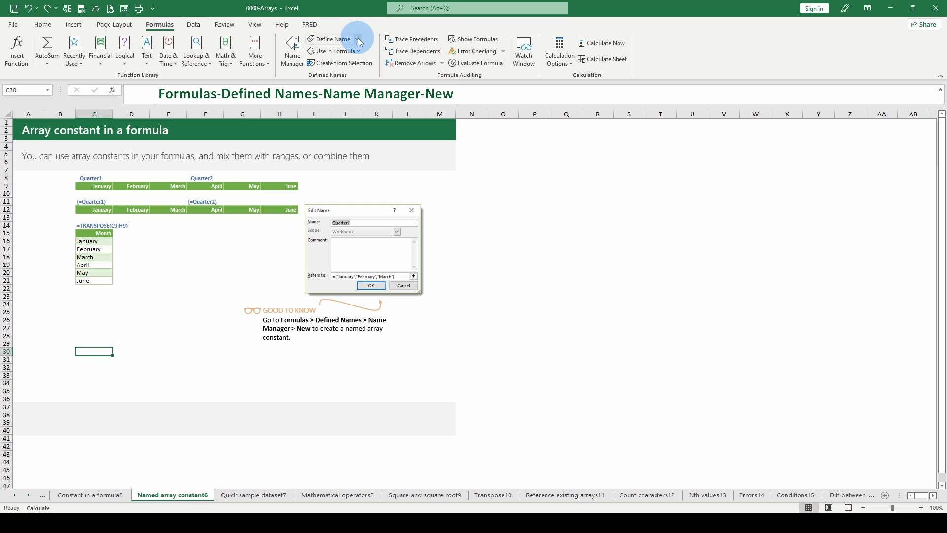
left_click(332, 38)
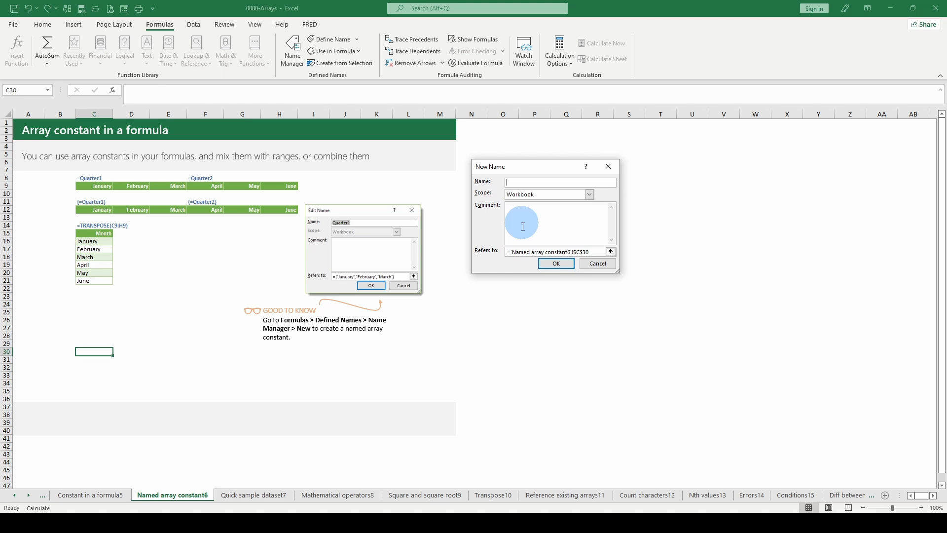
mouse_move(271, 221)
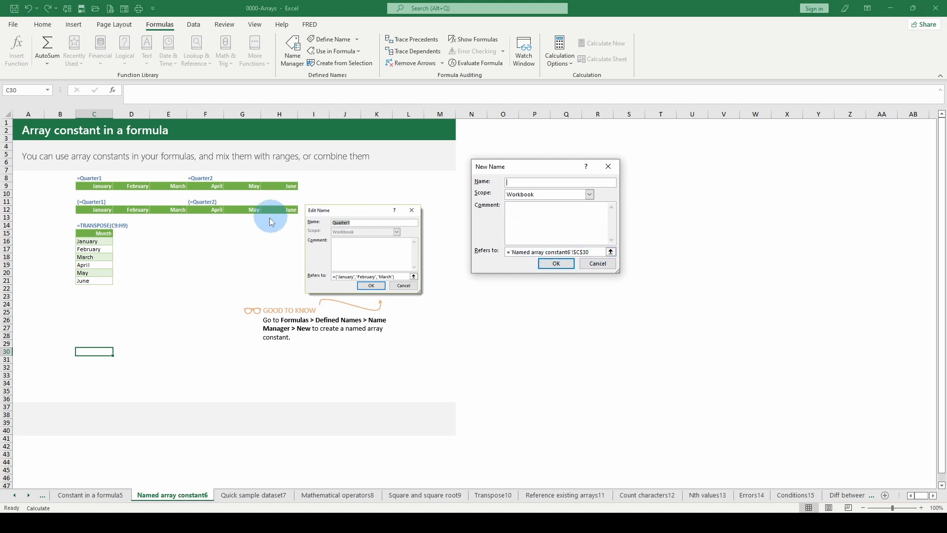
mouse_move(335, 284)
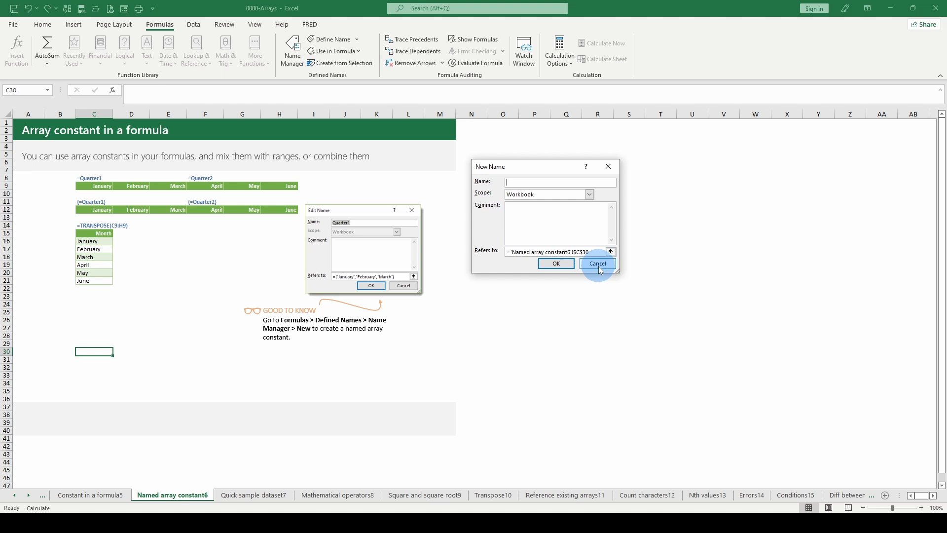
left_click(597, 263)
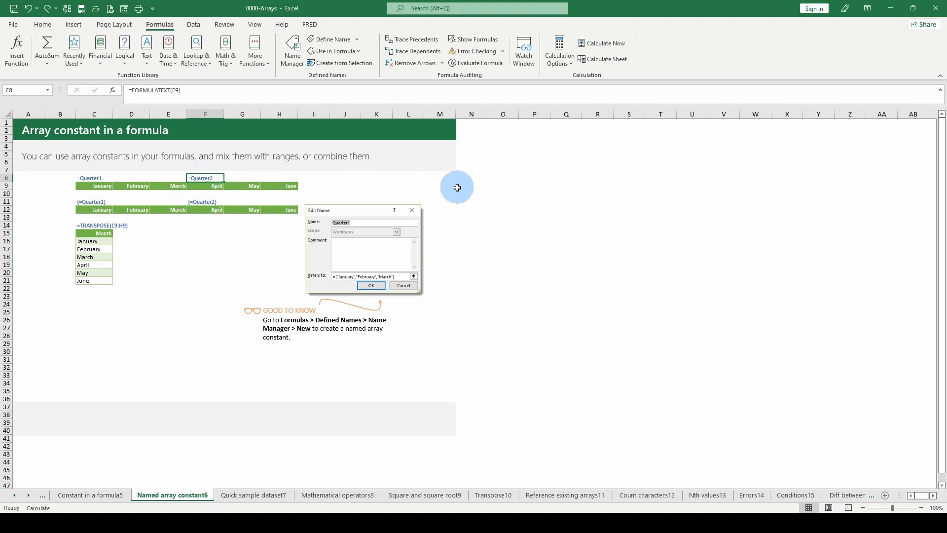
mouse_move(98, 285)
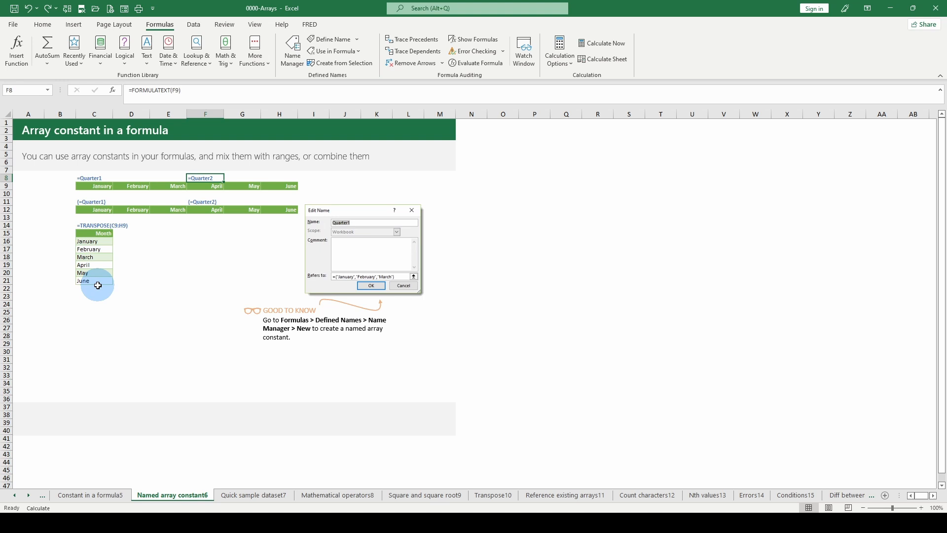
left_click(94, 367)
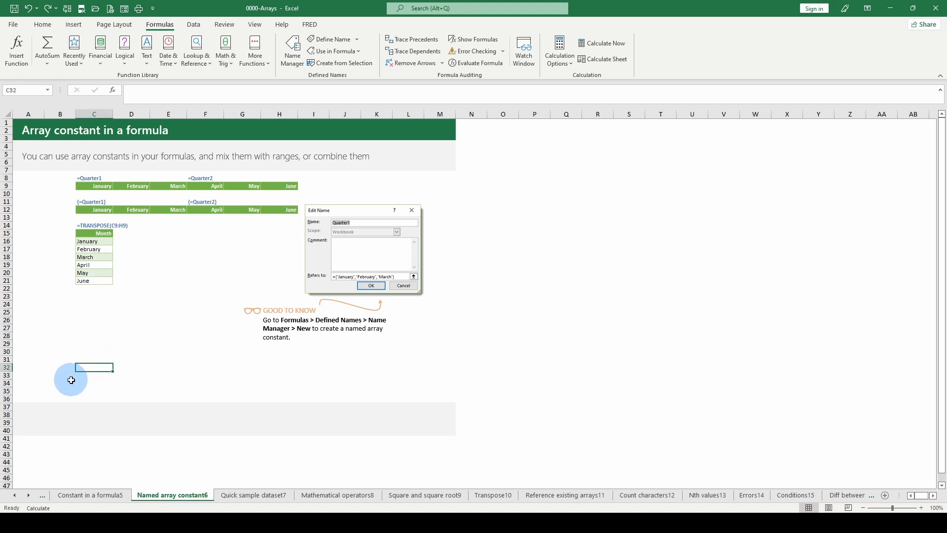
type("=")
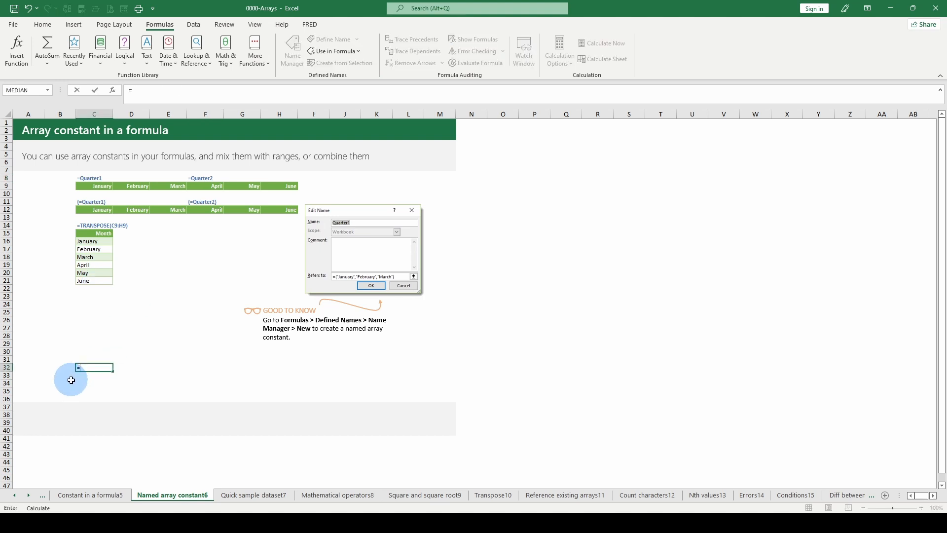
type("Quarter1}")
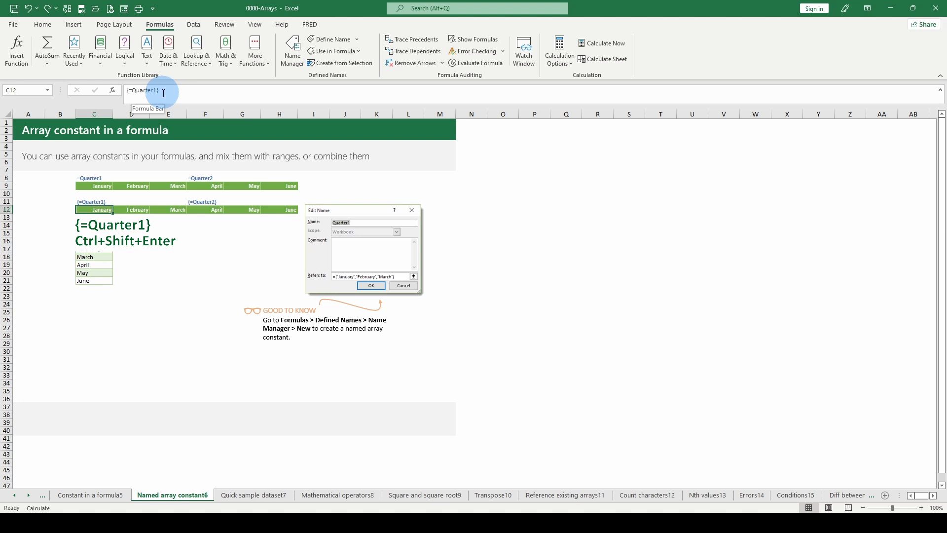
mouse_move(171, 98)
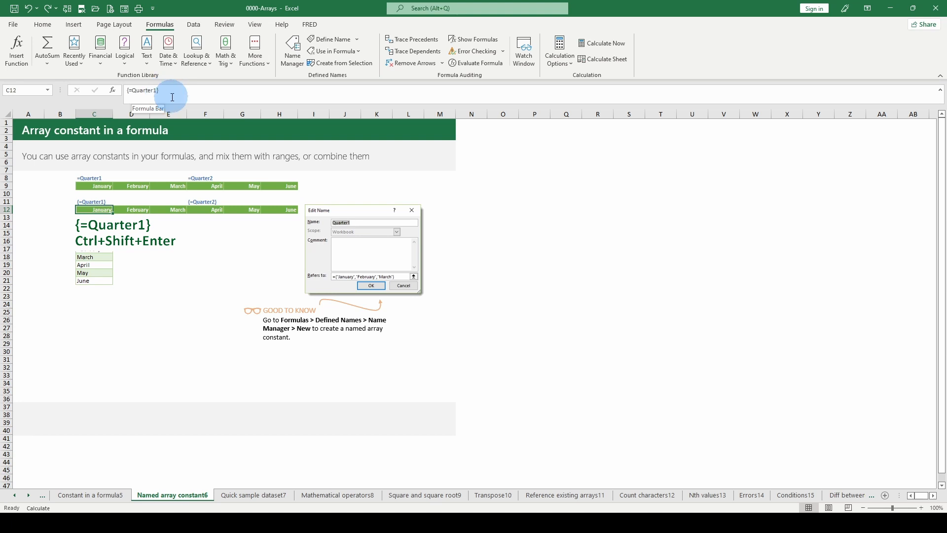
mouse_move(142, 174)
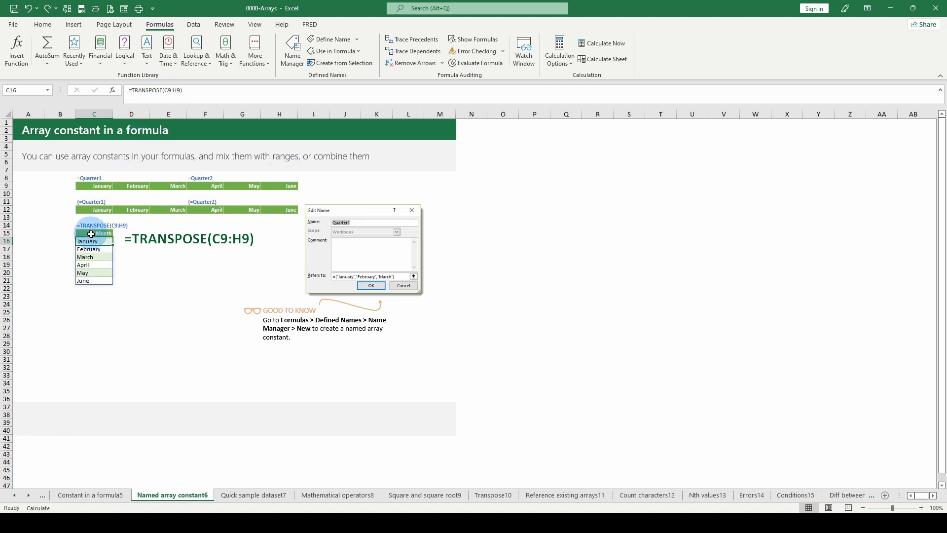
mouse_move(95, 273)
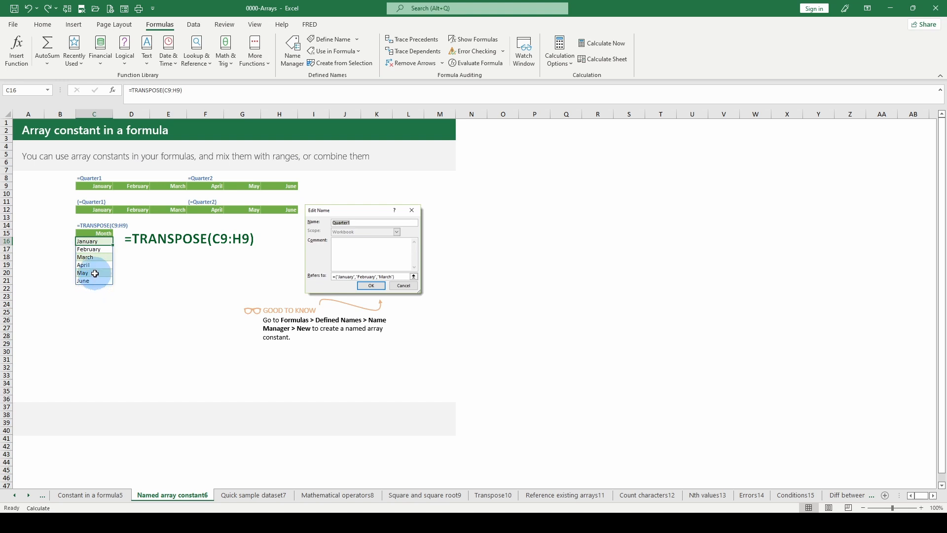